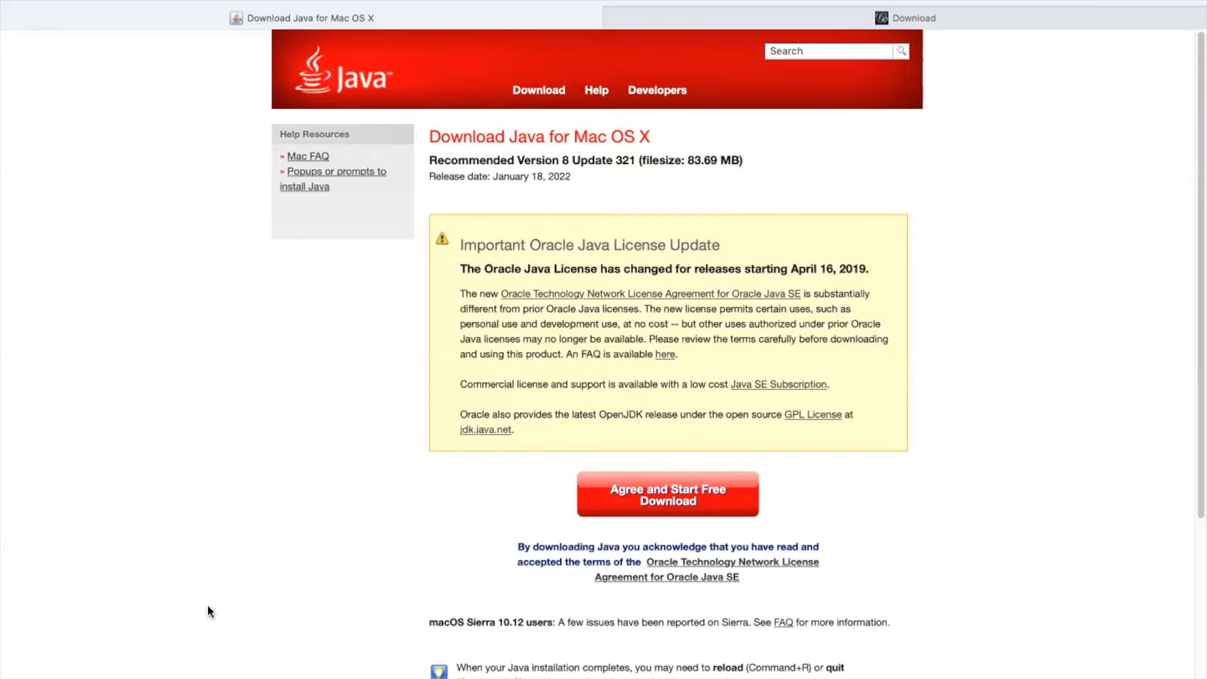
pyautogui.moveTo(644, 609)
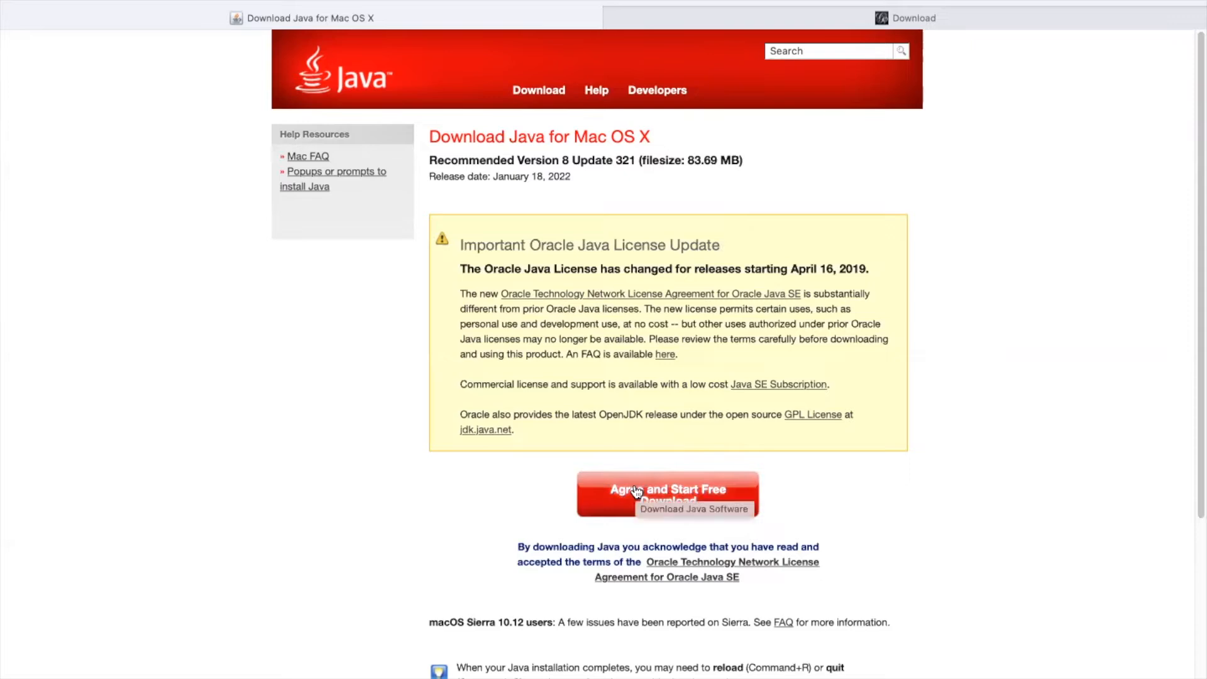
# - Accept the Java.com terms and start the free Java 8 Update 321 download for Mac
pyautogui.click(666, 493)
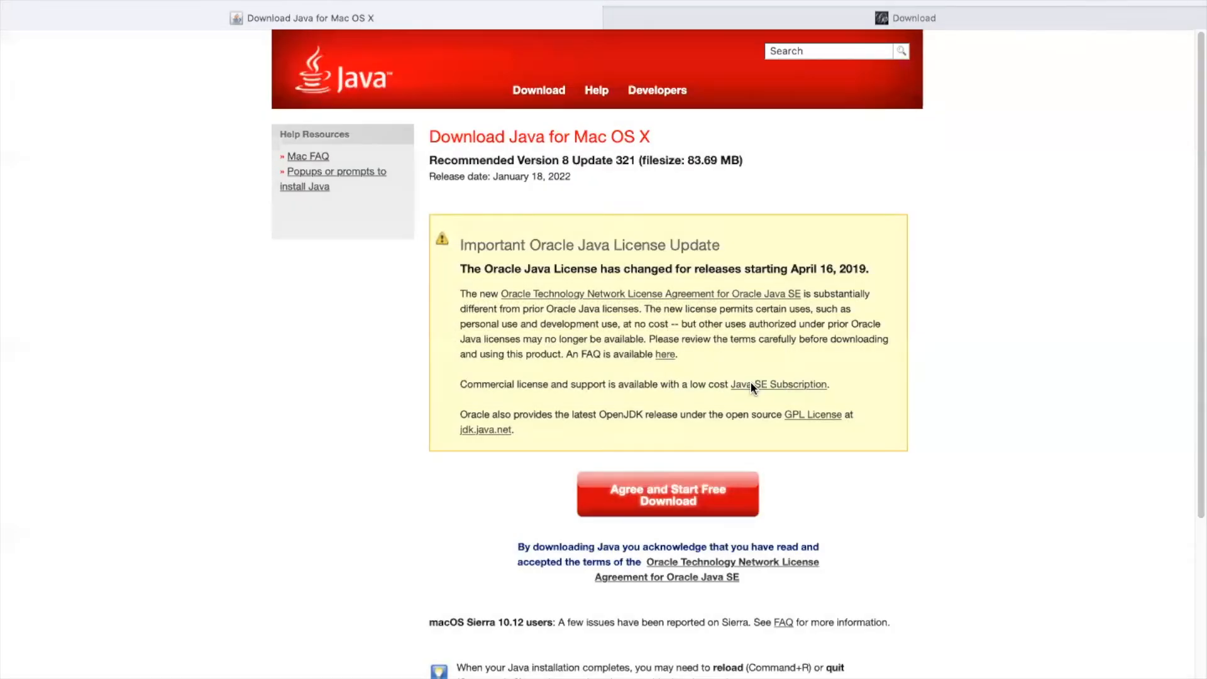
pyautogui.click(909, 18)
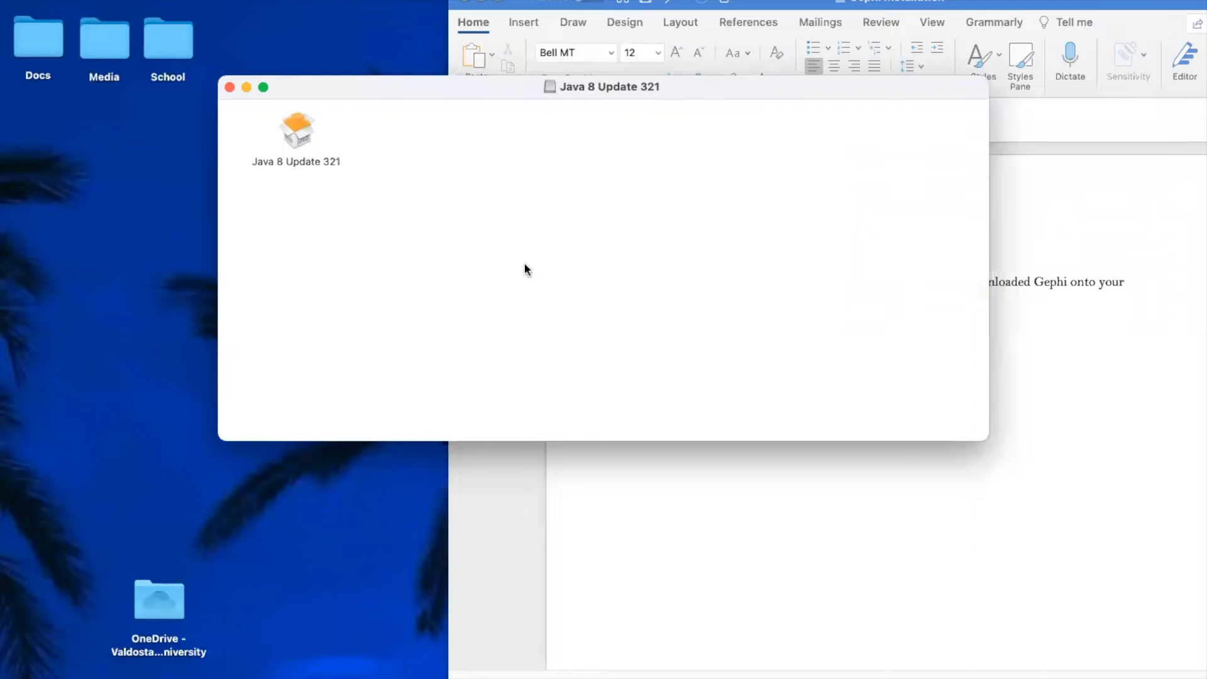
# - Launch the Java 8 Update 321 installer from its disk image and approve the internet-download warning
pyautogui.click(296, 129)
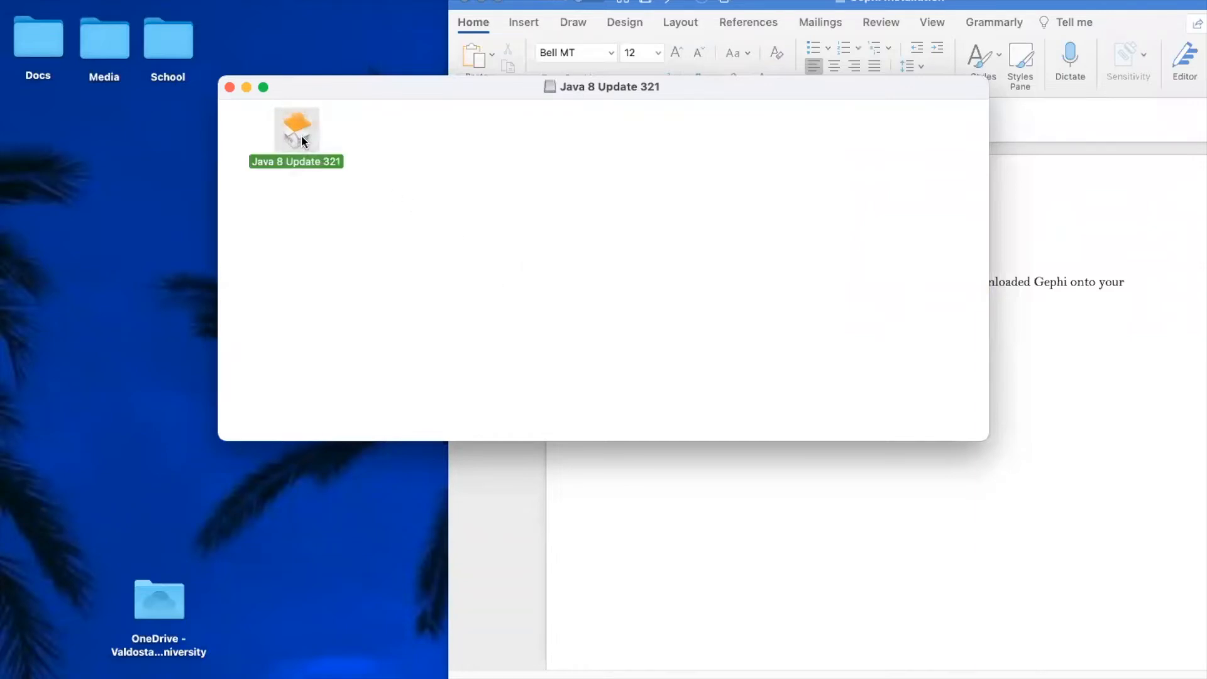
pyautogui.doubleClick(296, 129)
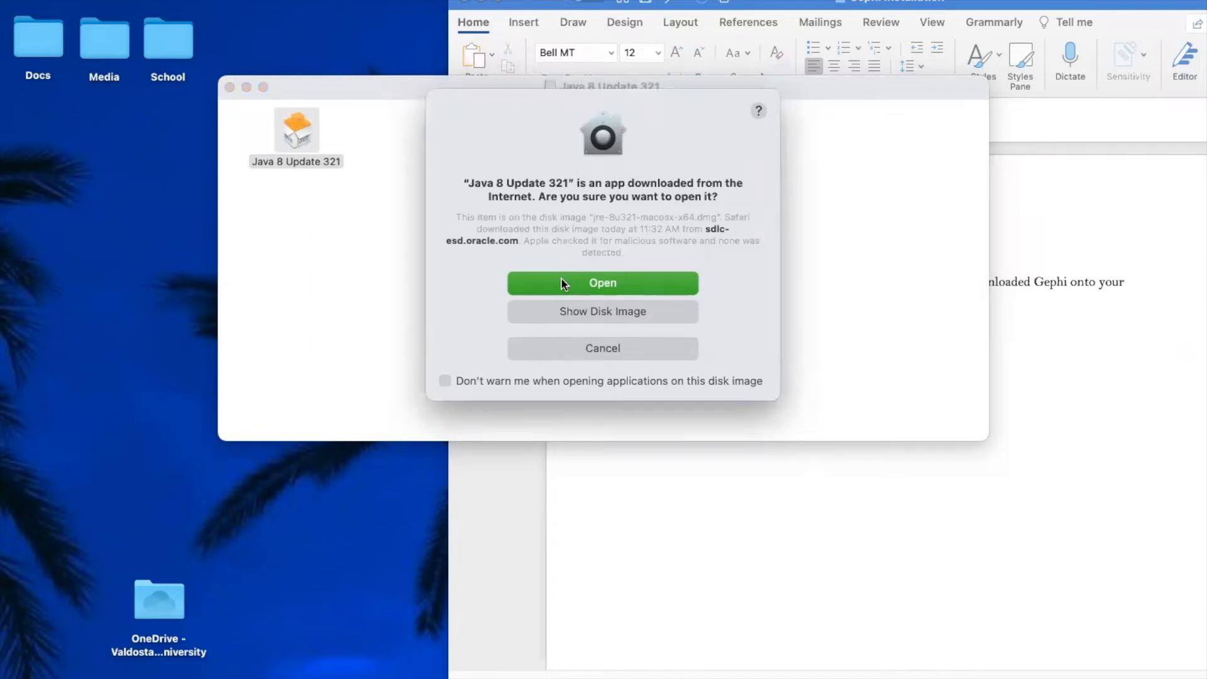
pyautogui.click(602, 282)
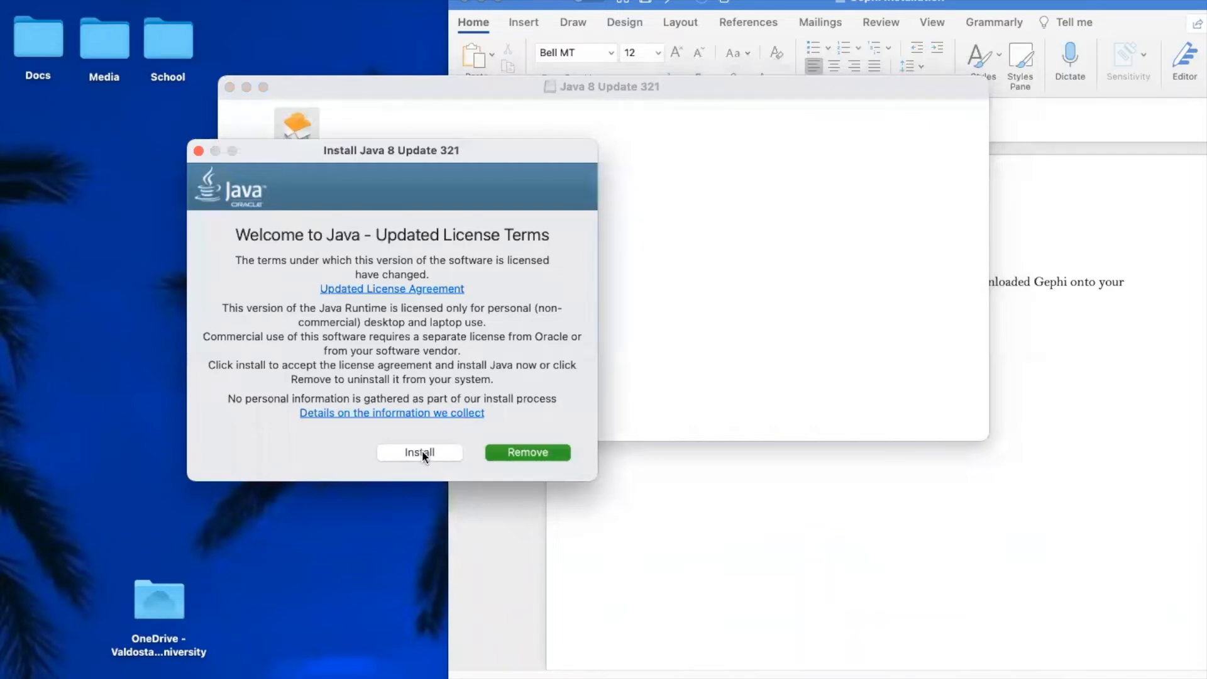
# - Begin the Java 8 Update 321 install and authorise it with the Mac administrator password
pyautogui.click(419, 453)
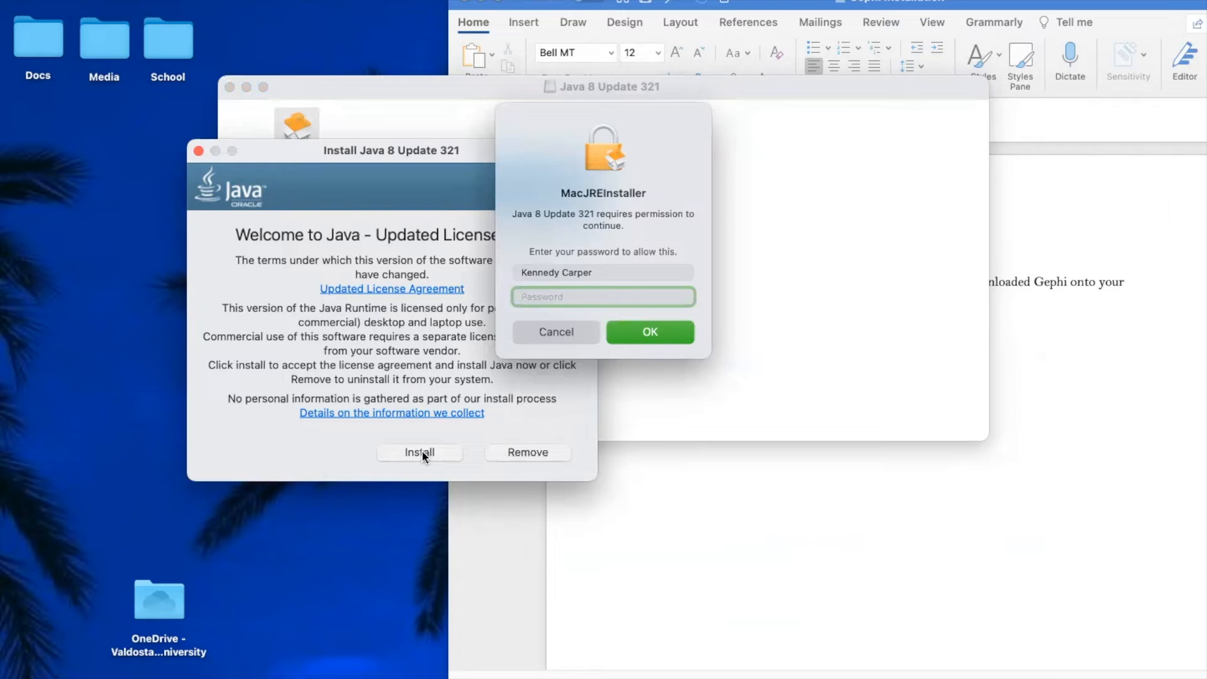
pyautogui.write('•')
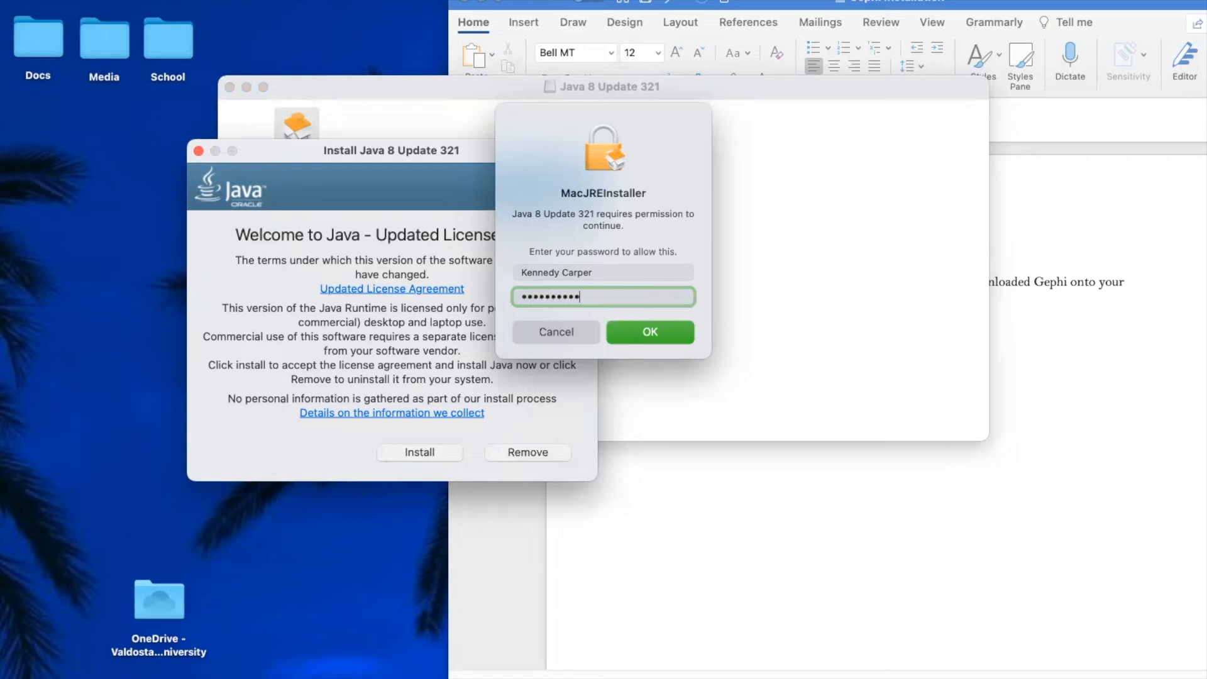
pyautogui.click(649, 332)
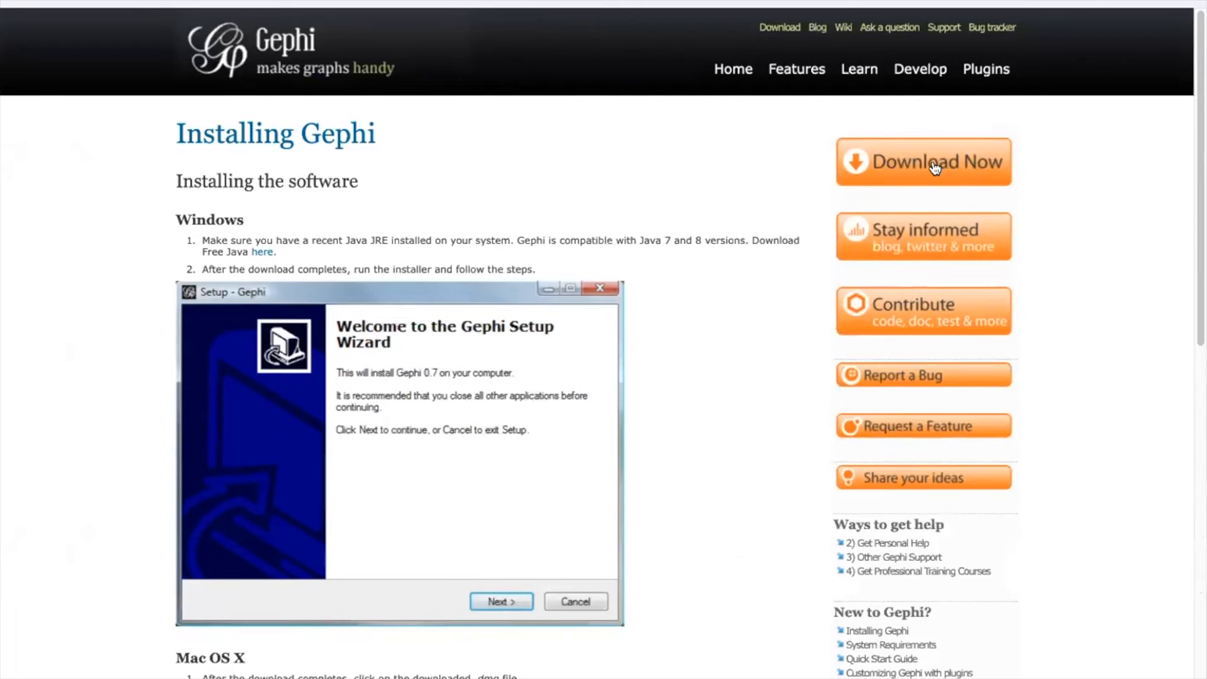
# - Go to the Gephi download page for the gephi-0.9.2-macos.dmg disk image
pyautogui.click(923, 162)
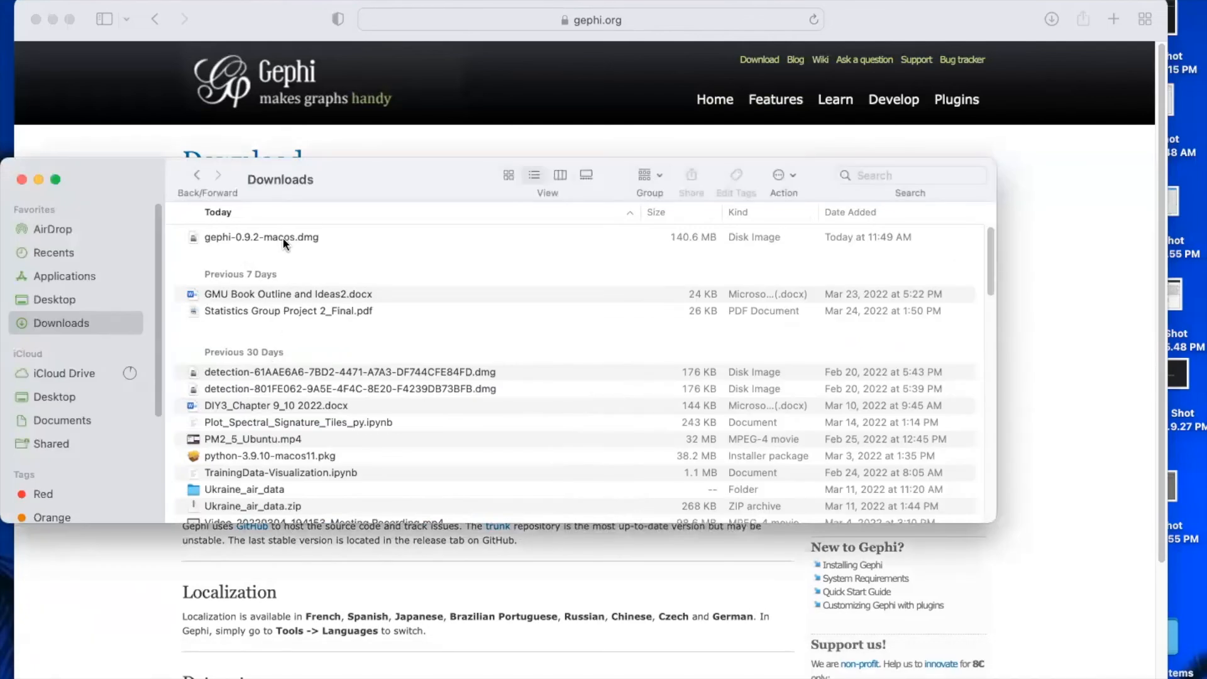
# - Mount gephi-0.9.2-macos.dmg from Finder's Downloads folder
pyautogui.click(261, 237)
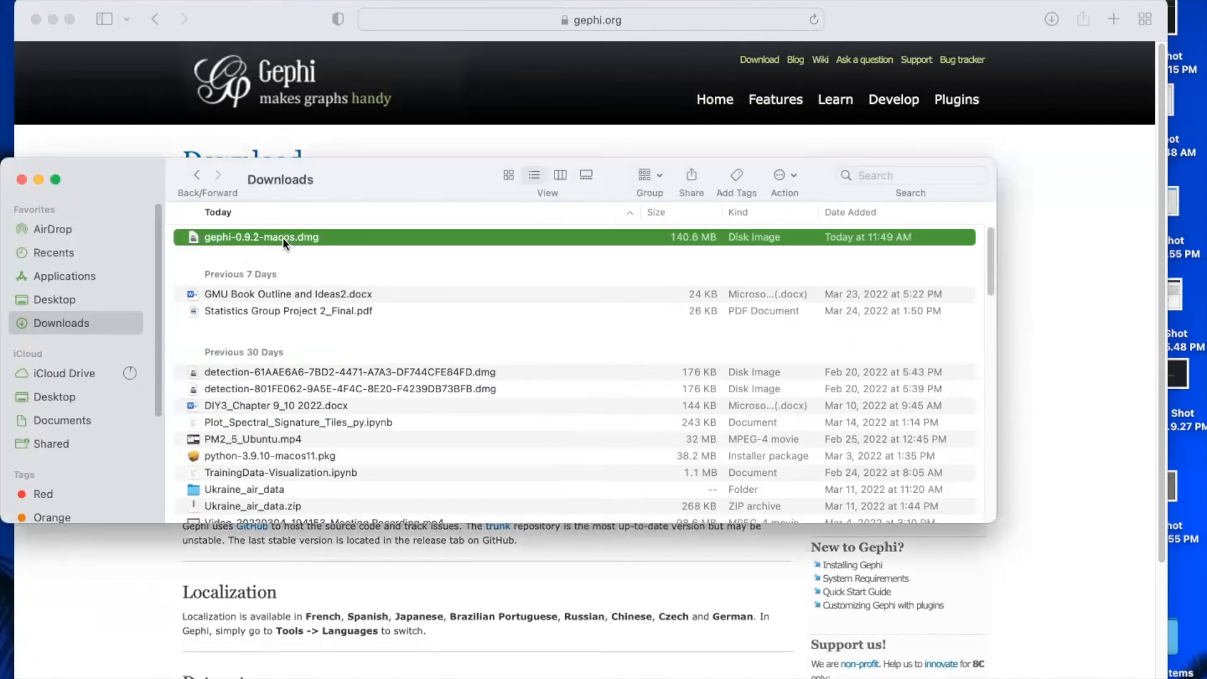
pyautogui.doubleClick(261, 237)
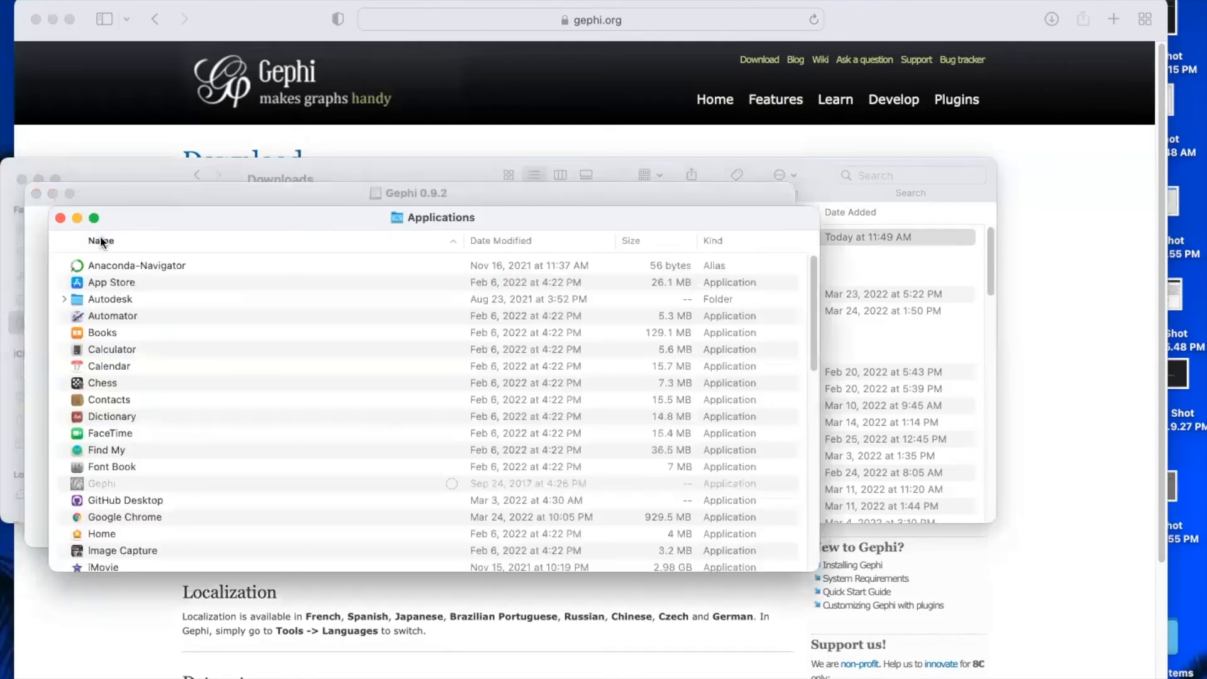
# - Launch Gephi from the Applications folder and approve the internet-download security warning
pyautogui.scroll(-3)
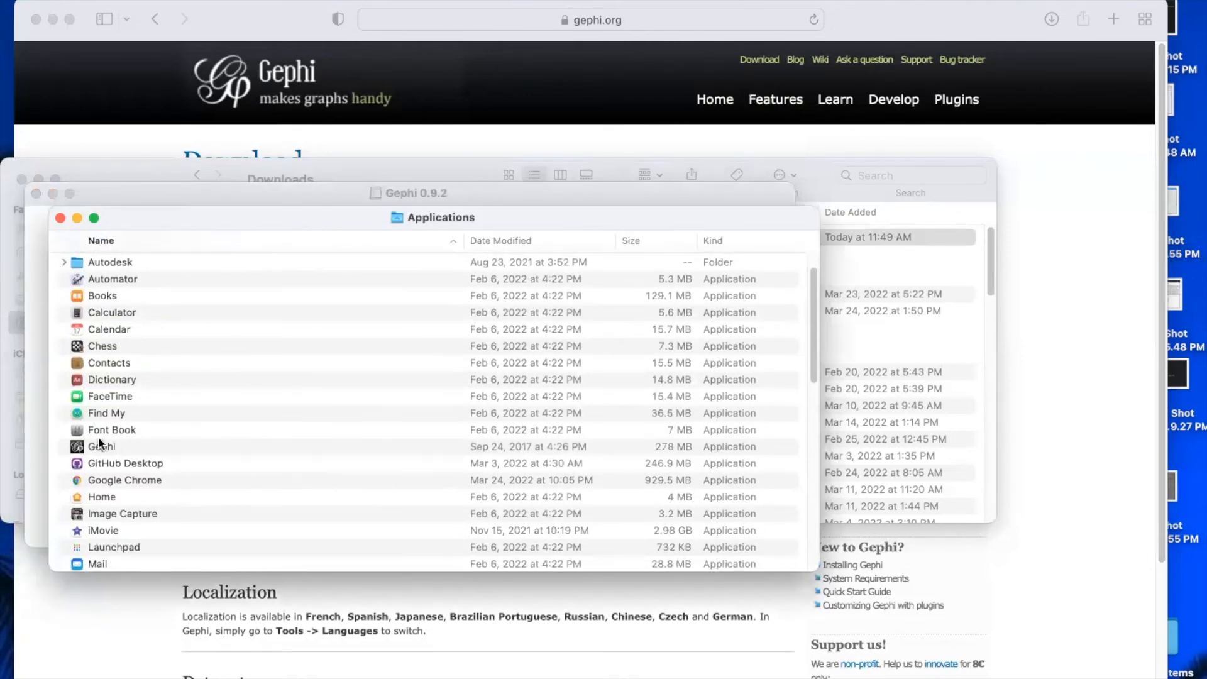
pyautogui.click(100, 447)
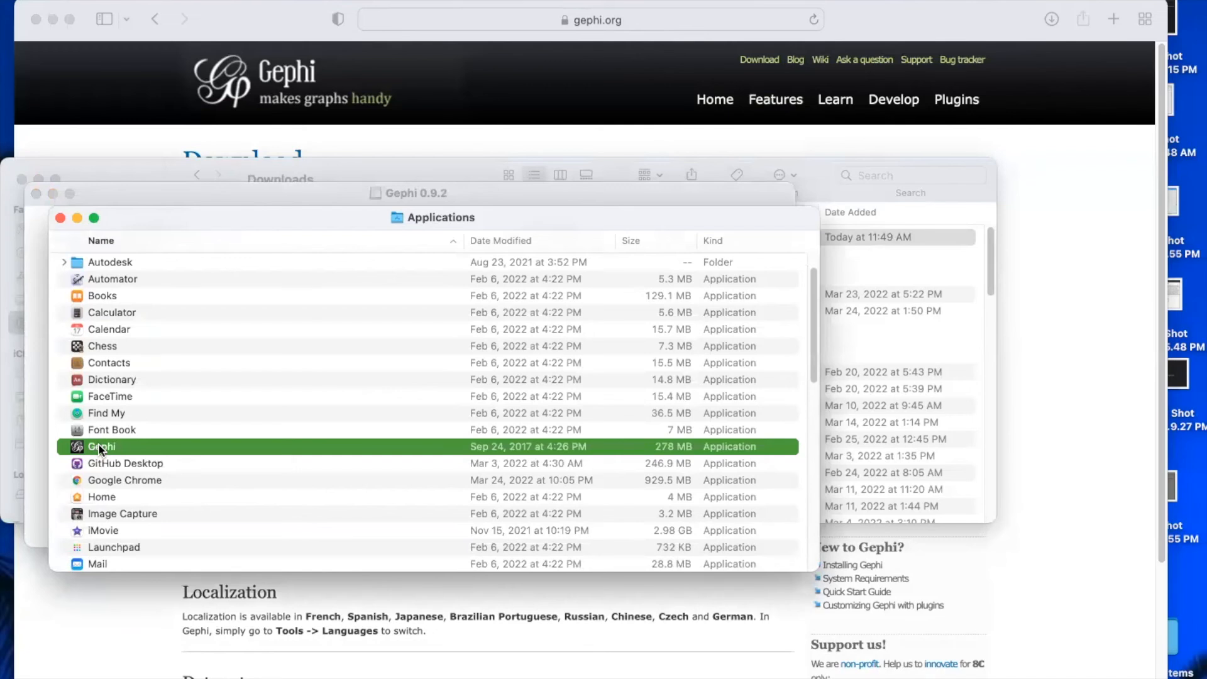
pyautogui.doubleClick(101, 447)
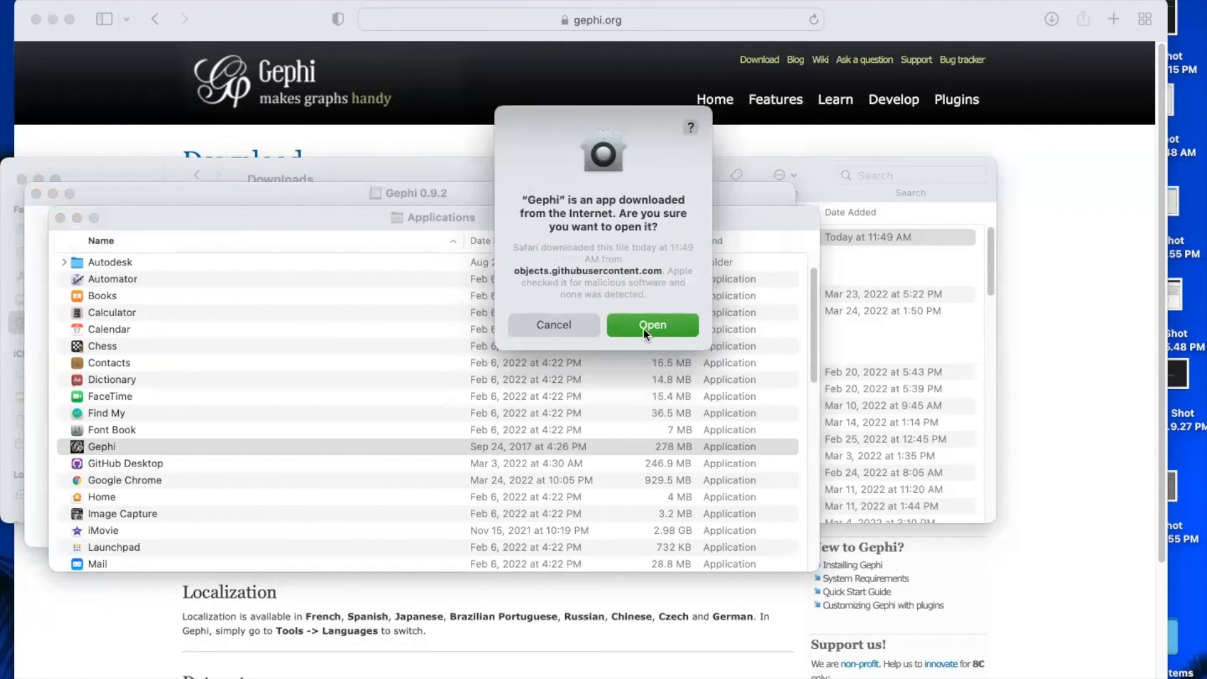
pyautogui.click(651, 325)
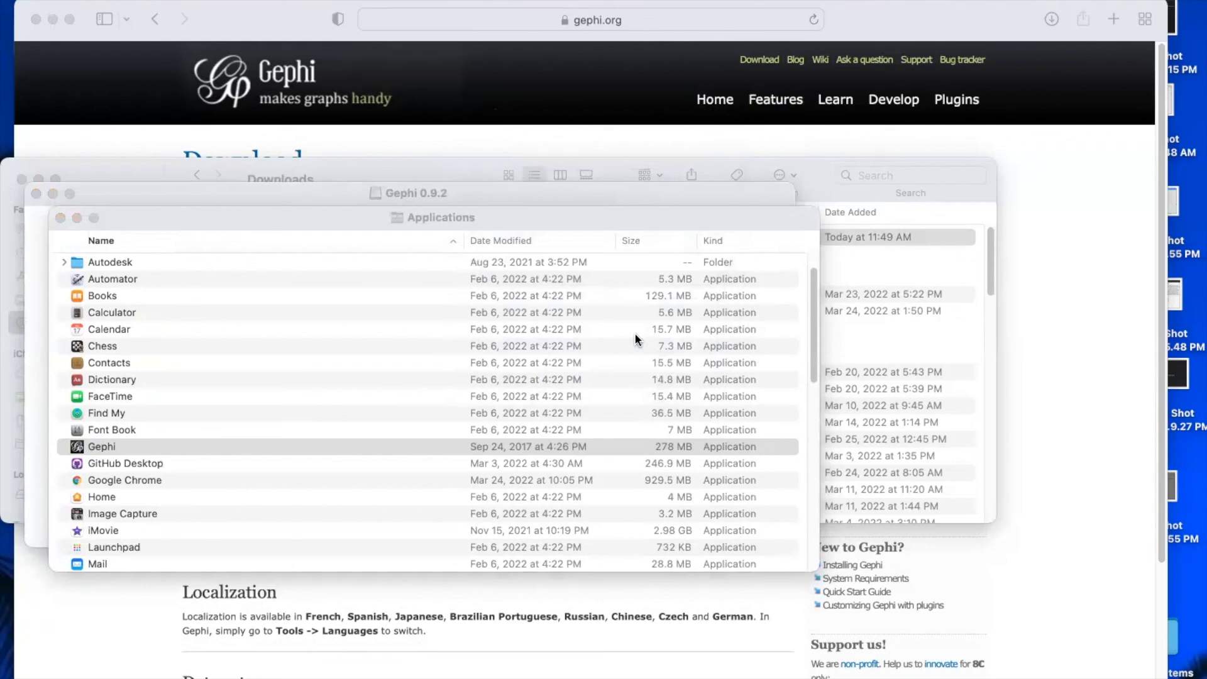